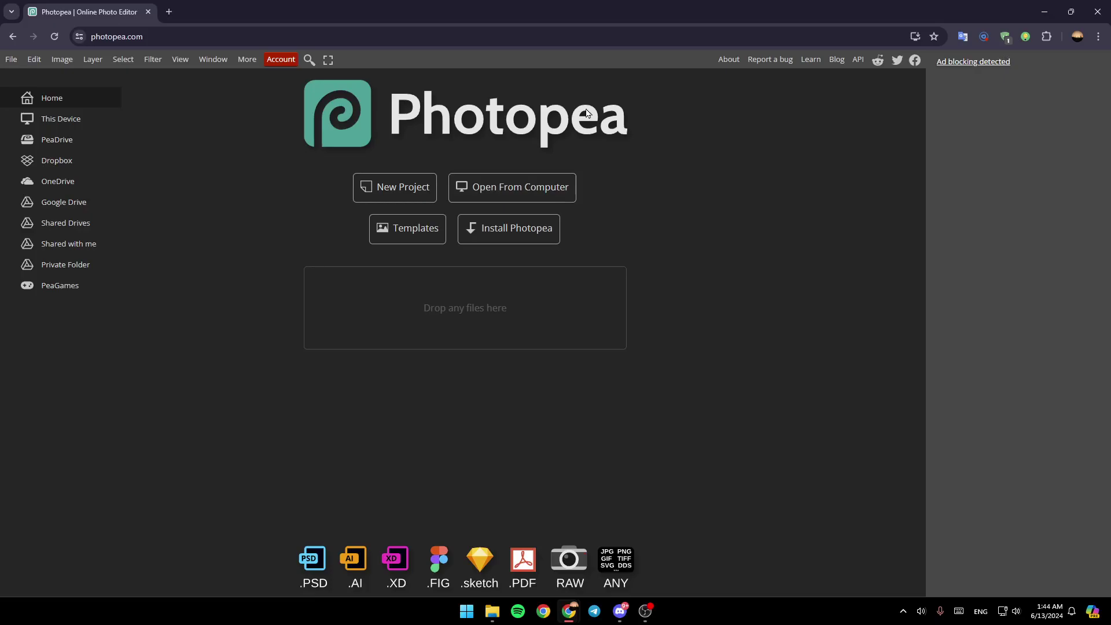
mouse_move(519, 127)
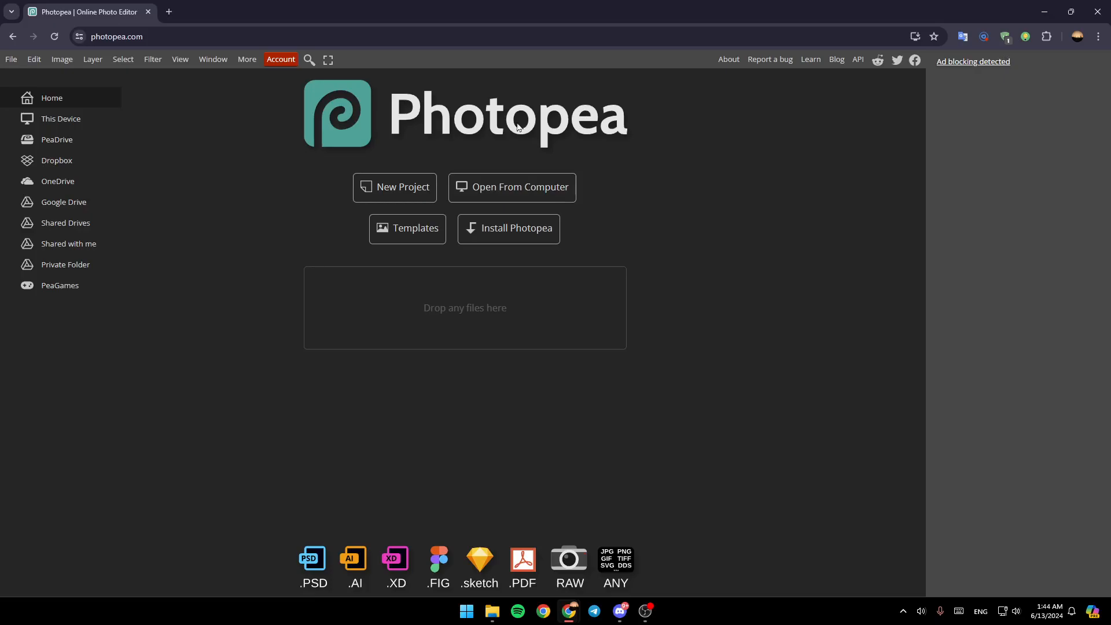
mouse_move(417, 207)
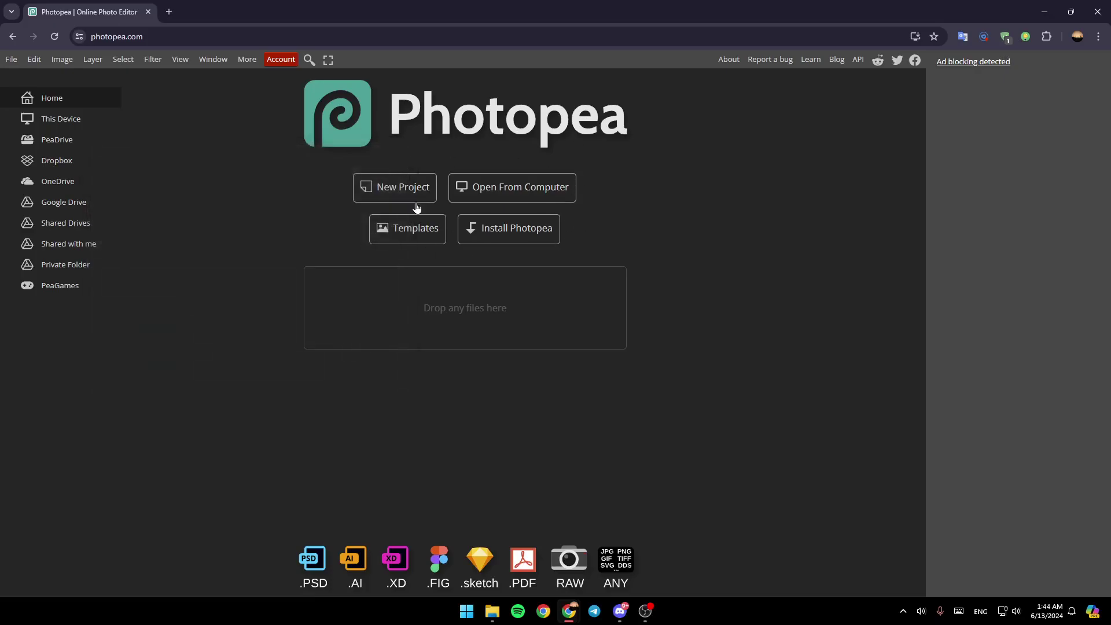
mouse_move(141, 197)
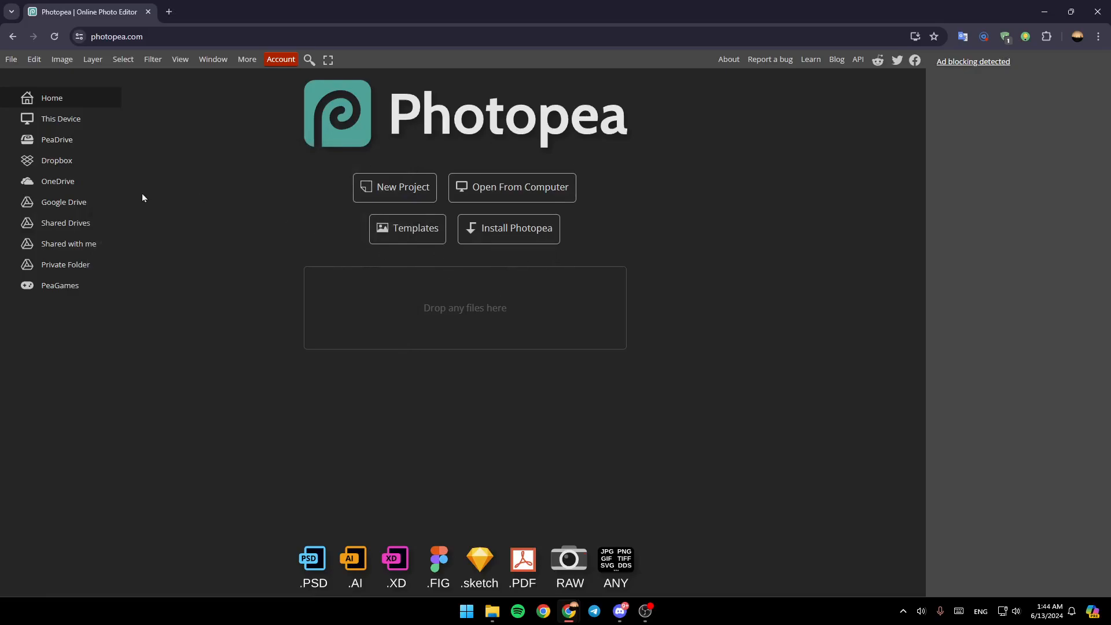
mouse_move(59, 185)
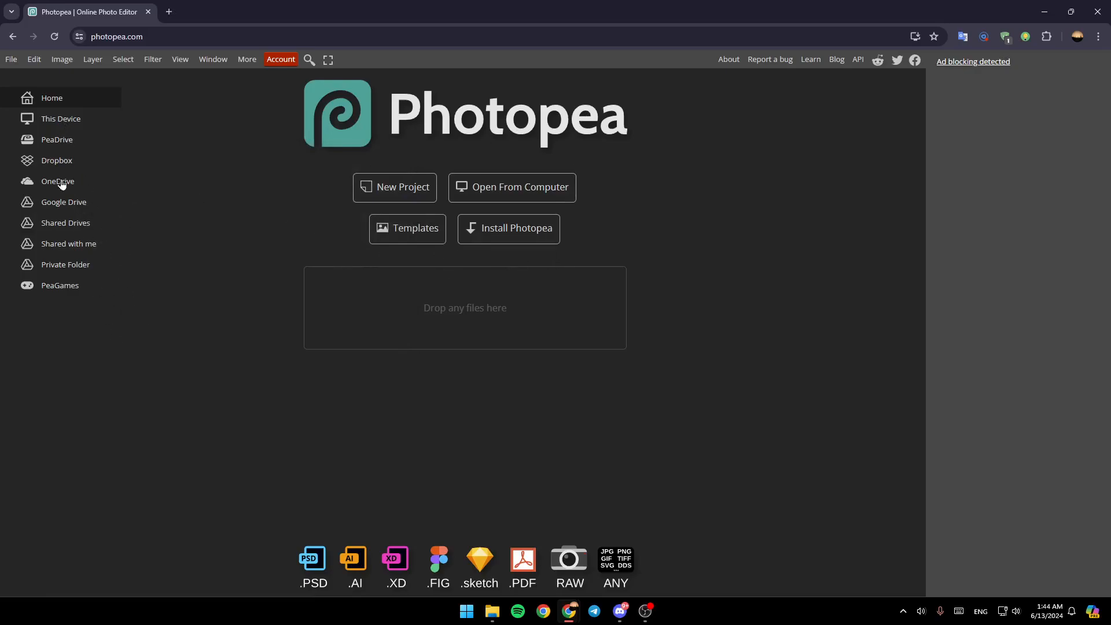
mouse_move(53, 112)
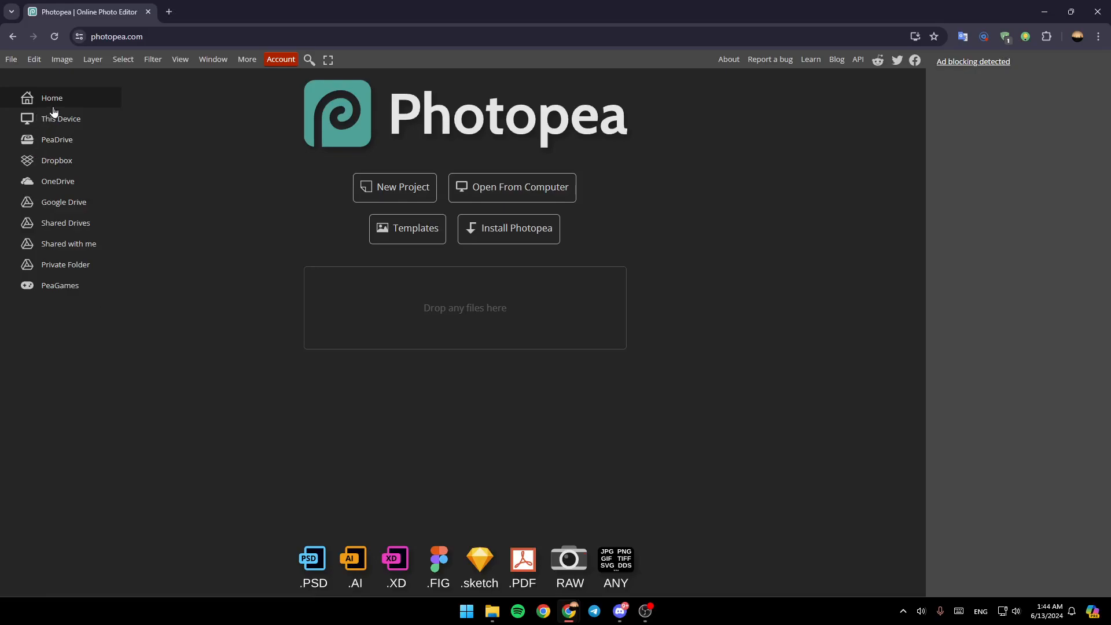
mouse_move(56, 118)
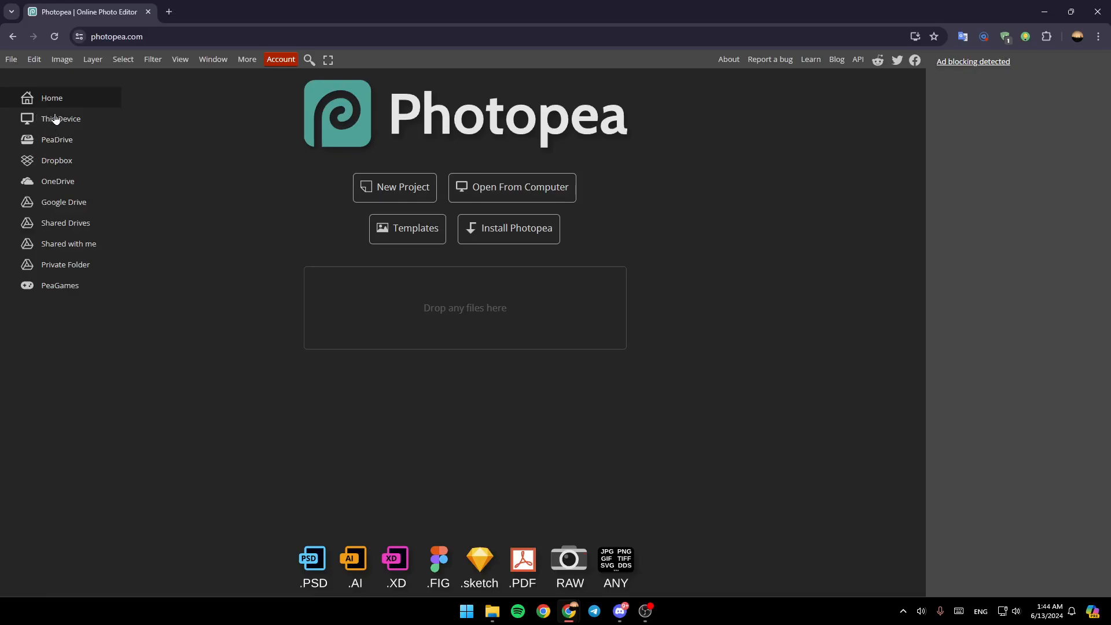
mouse_move(58, 178)
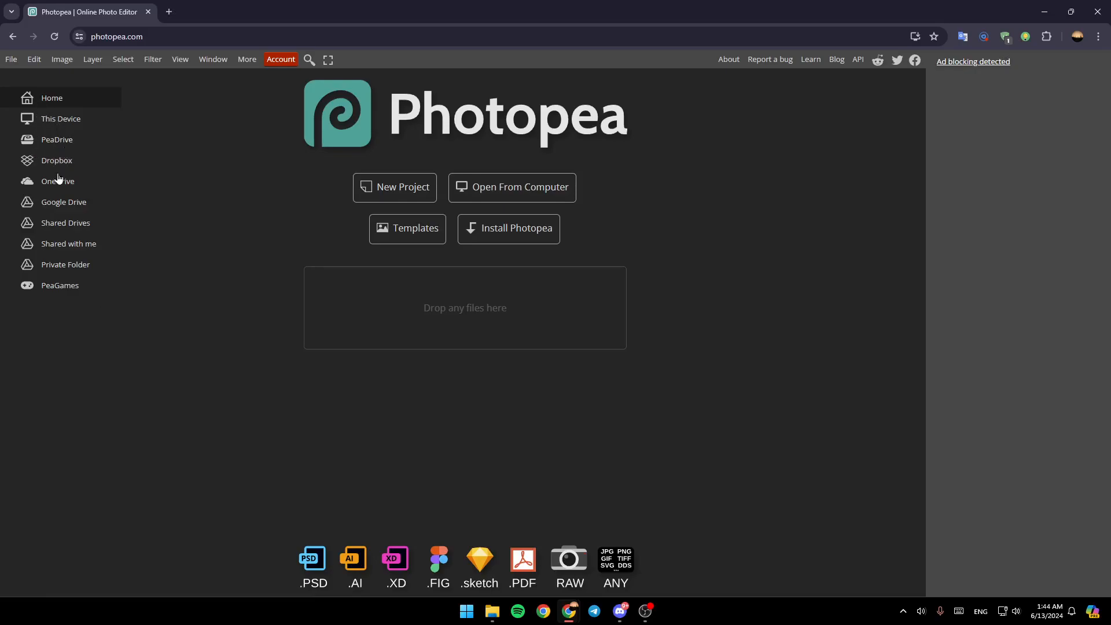
mouse_move(79, 228)
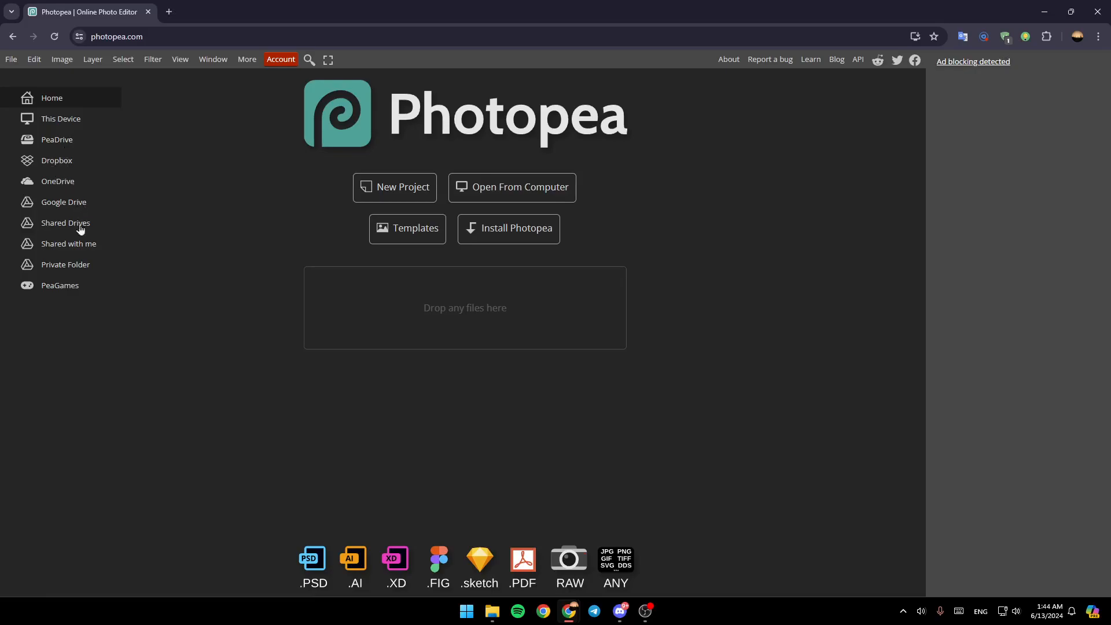
mouse_move(643, 149)
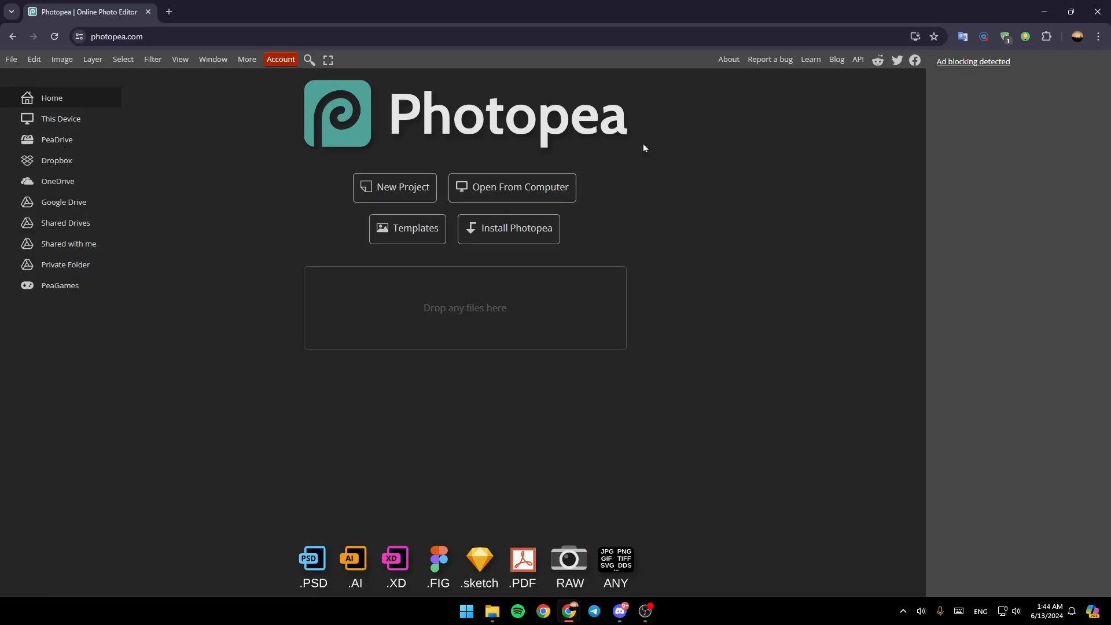
mouse_move(580, 170)
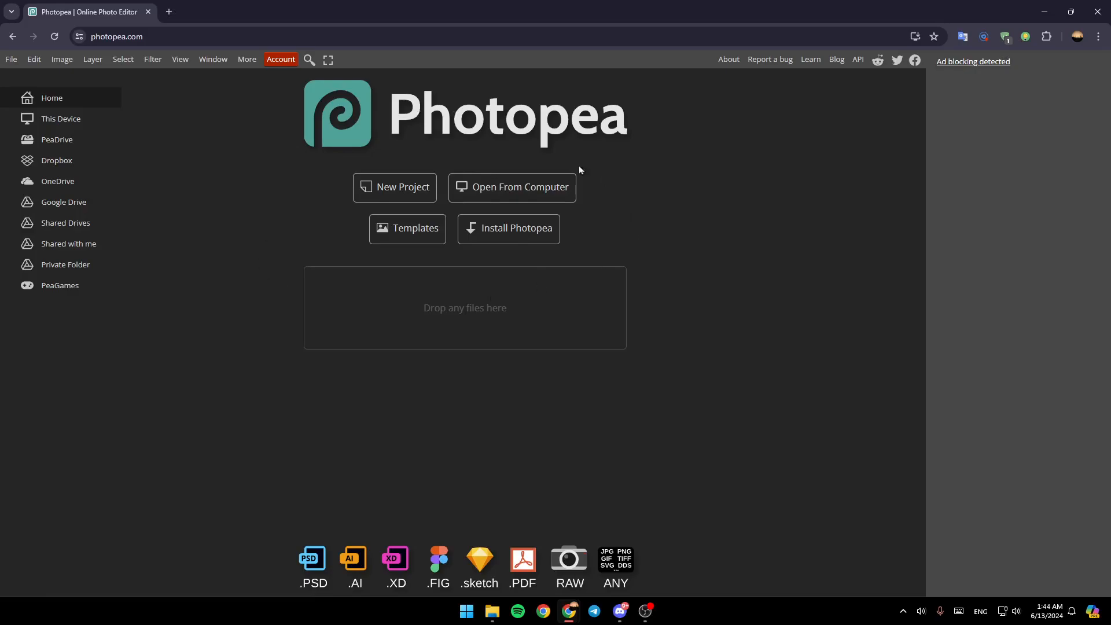
mouse_move(528, 188)
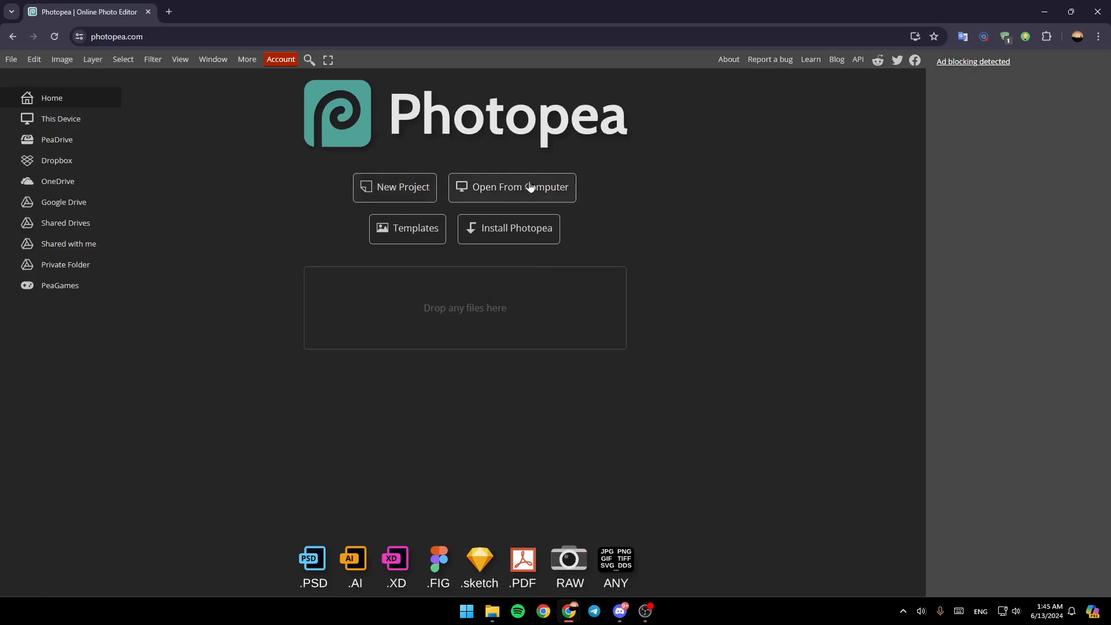
mouse_move(476, 225)
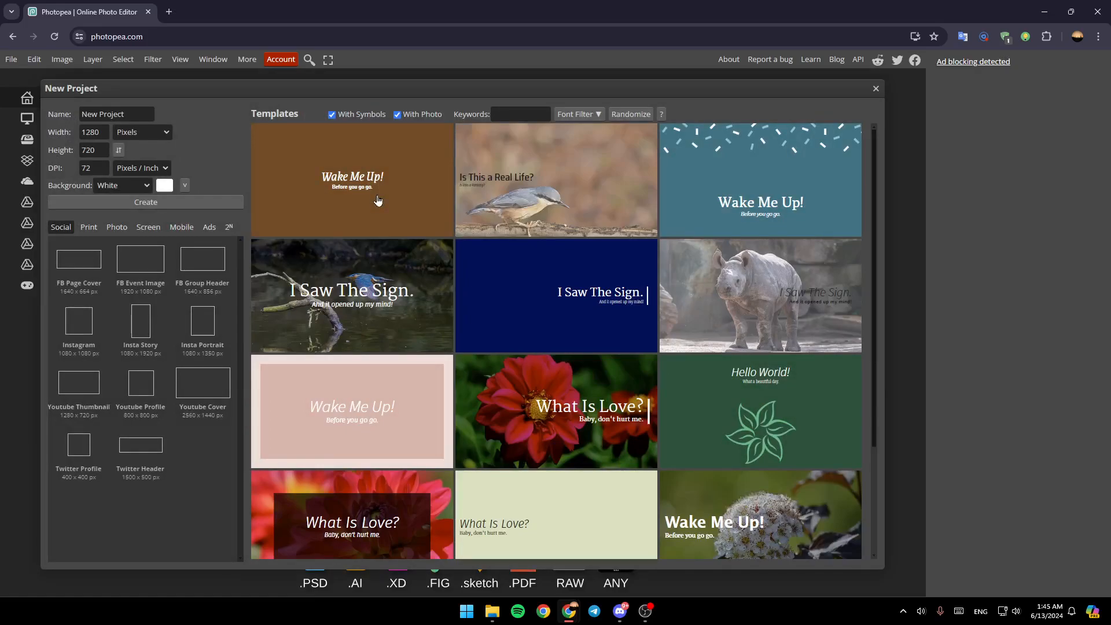
mouse_move(271, 330)
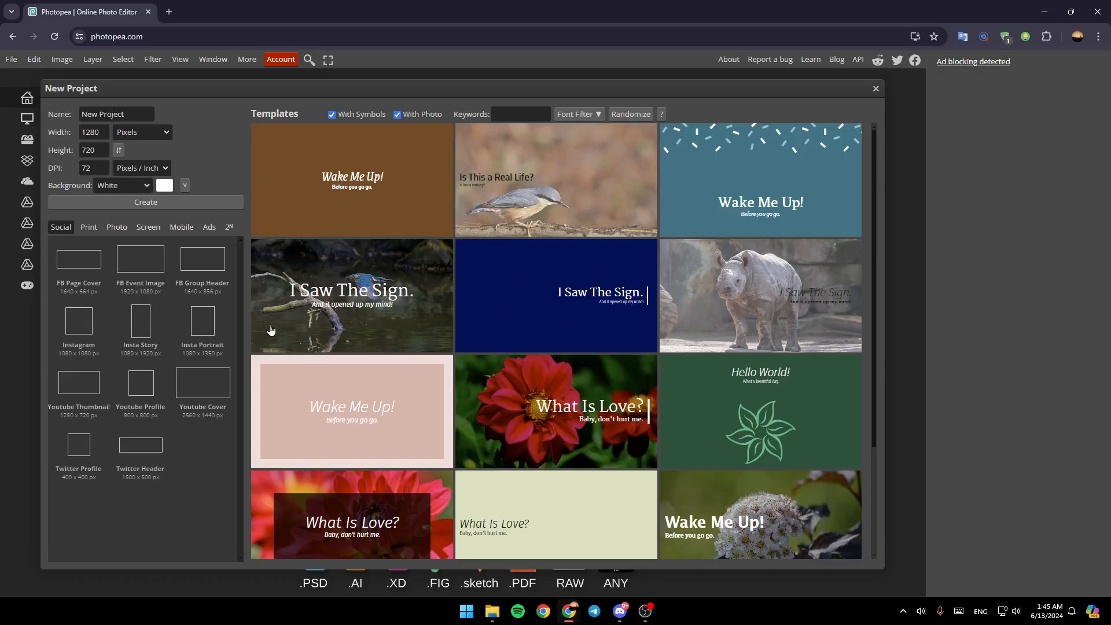
- Review the project name and width, then choose the Full HD 1920×1080 screen preset
click(116, 115)
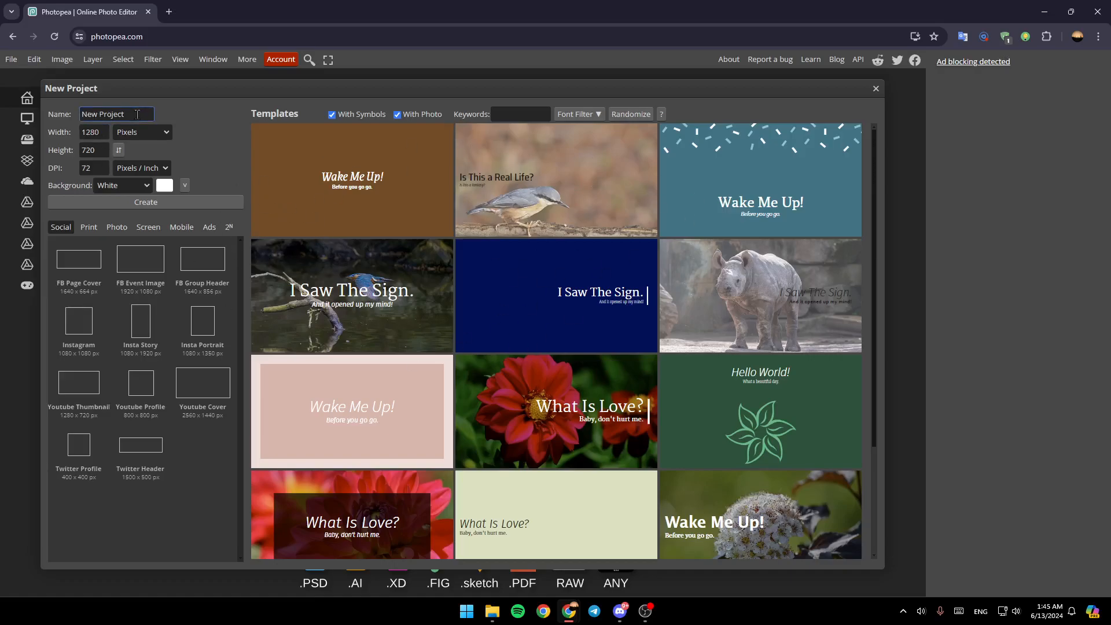
triple_click(115, 115)
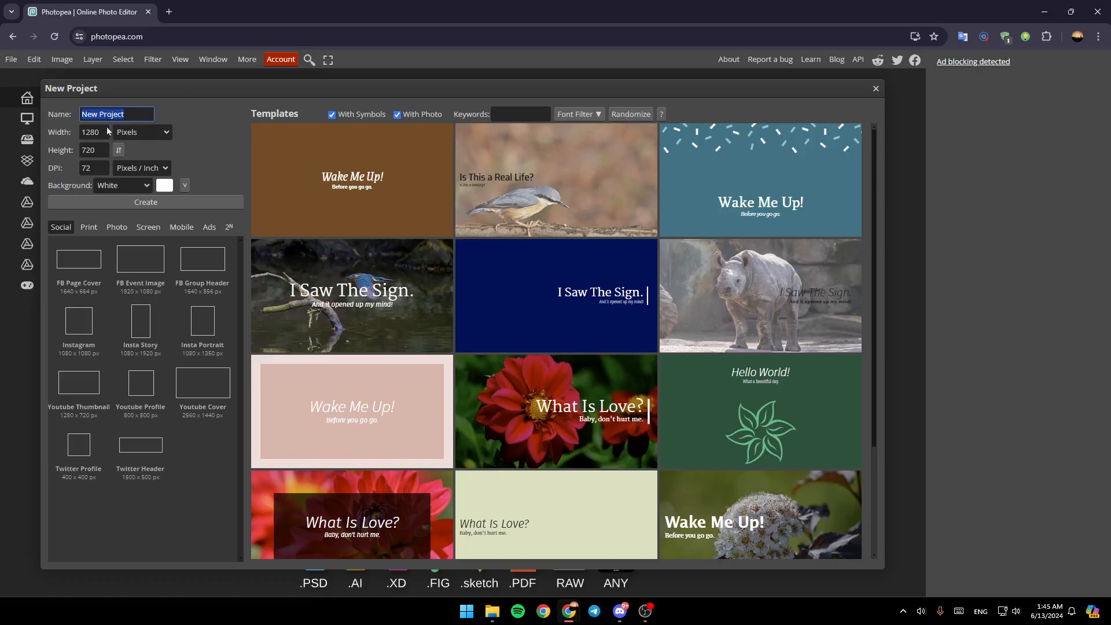
click(93, 132)
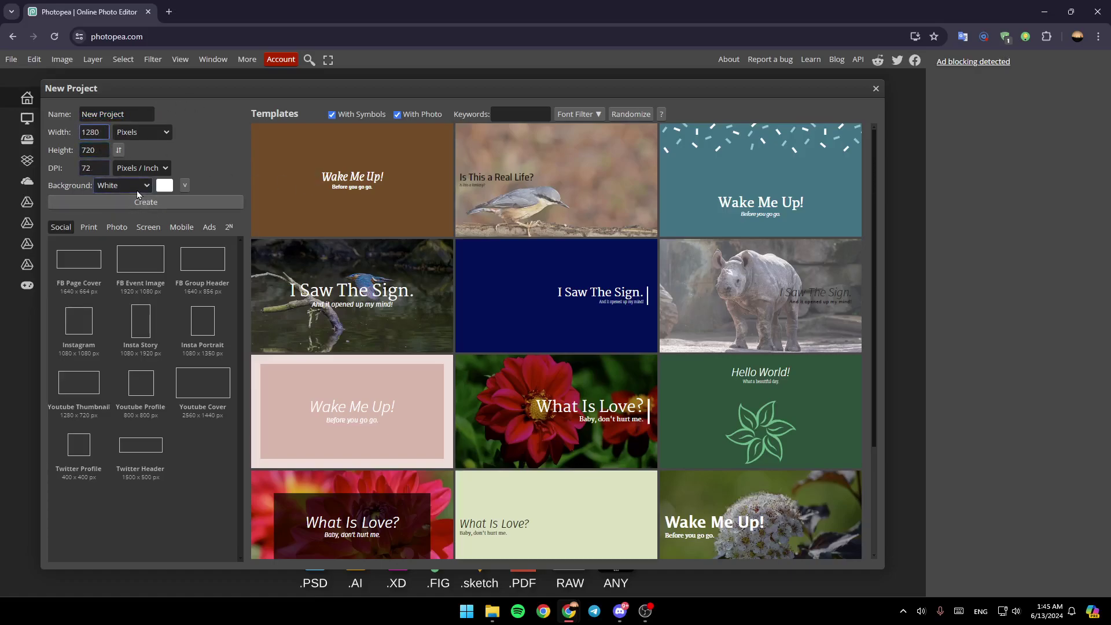
mouse_move(207, 414)
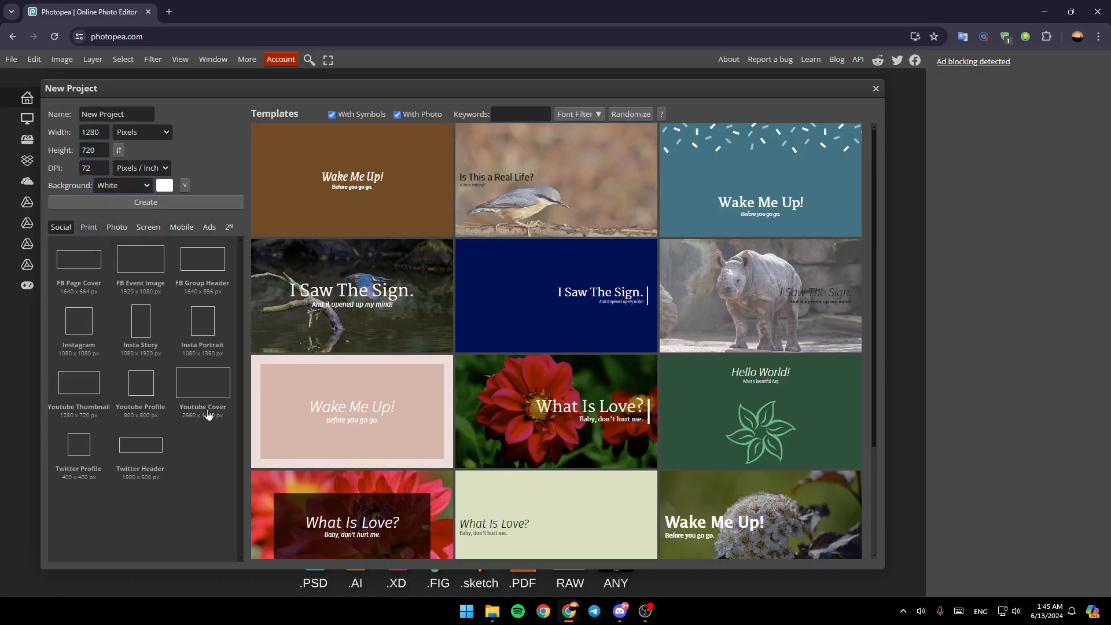
mouse_move(90, 271)
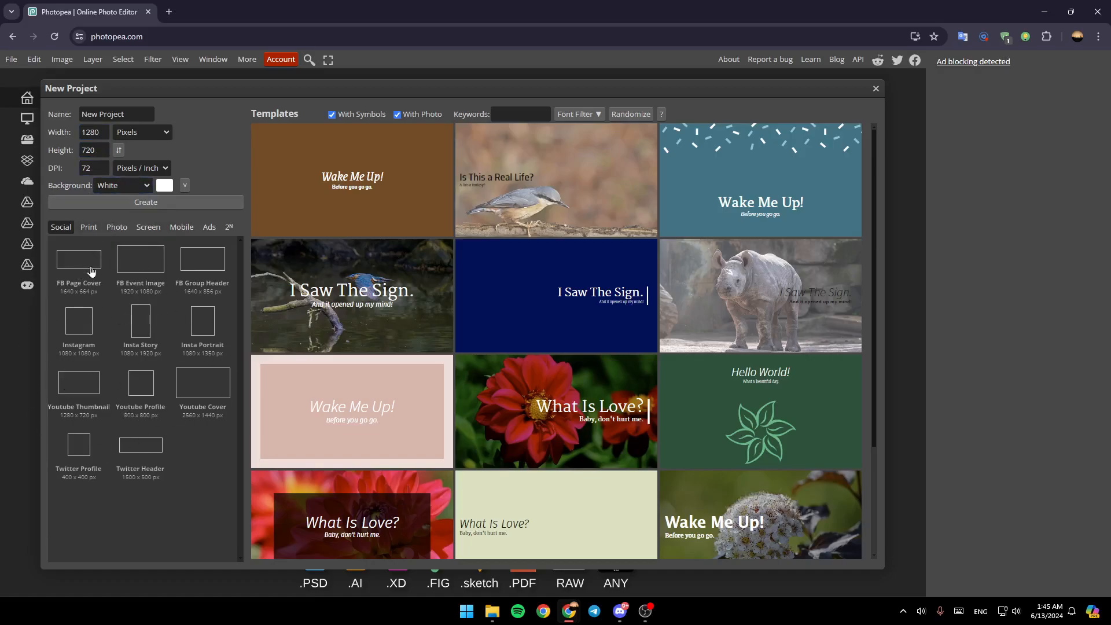
click(115, 227)
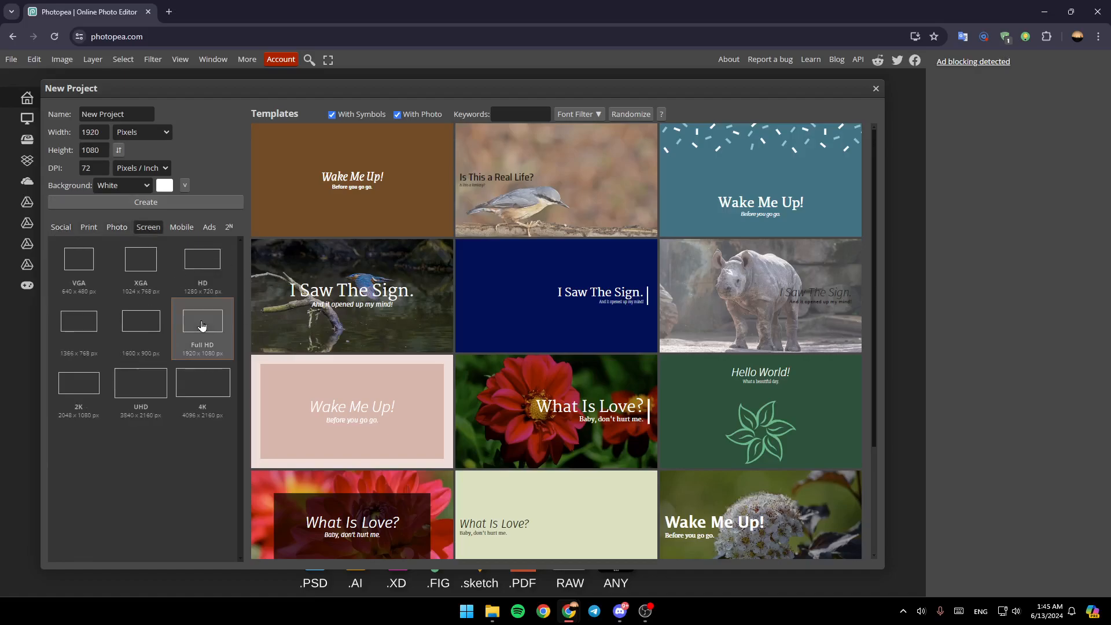
click(146, 202)
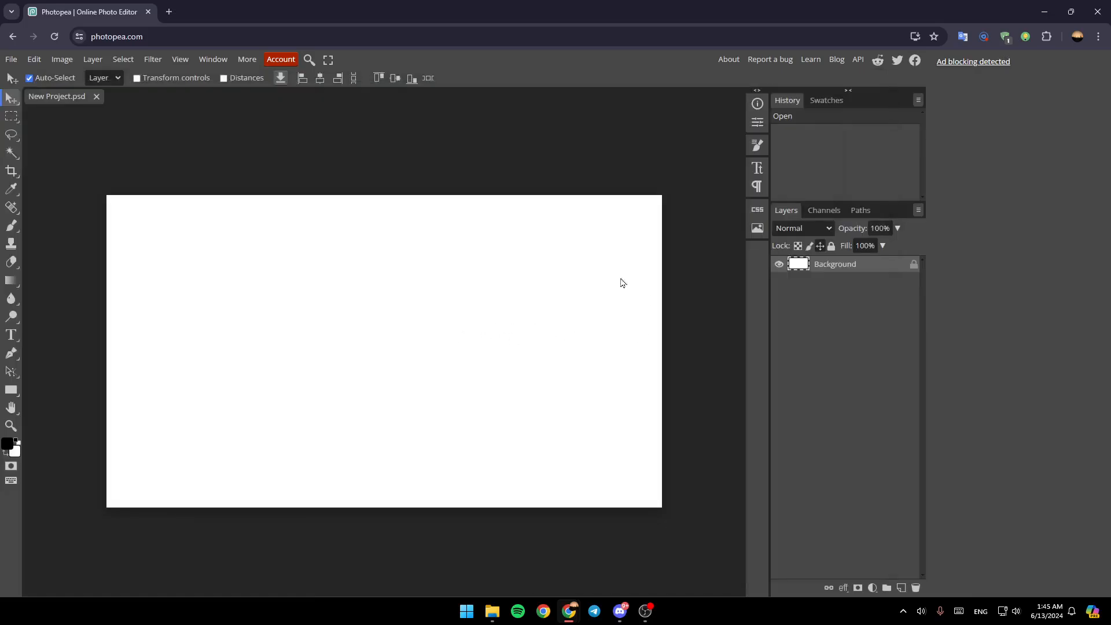
mouse_move(118, 103)
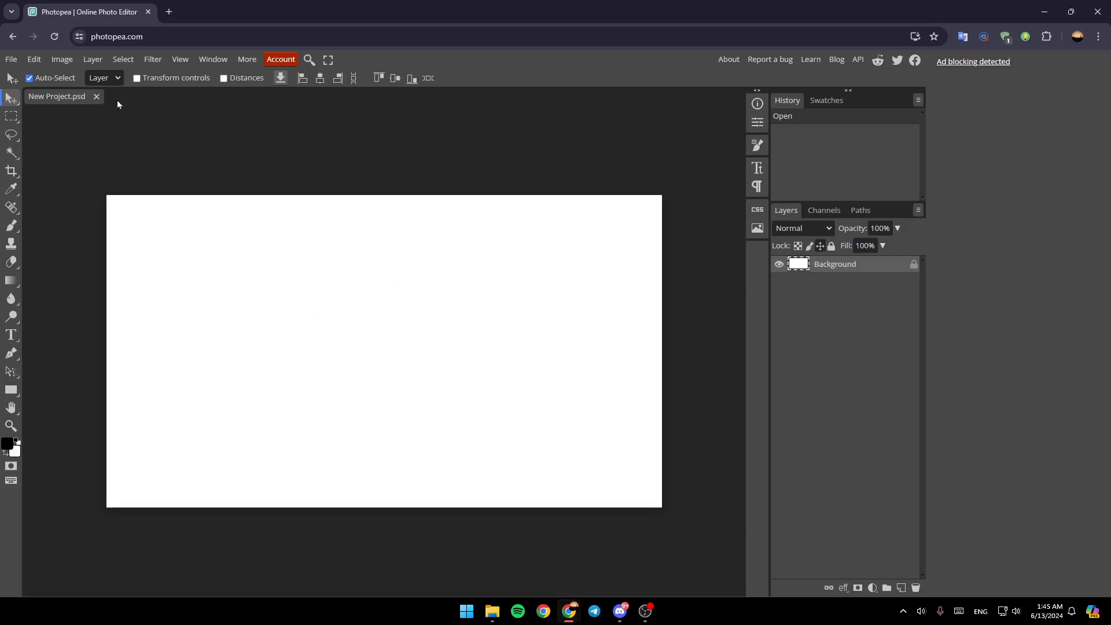
- Use File > Open to pick the samurai-under-tree 'tutorial' landscape photo
click(10, 59)
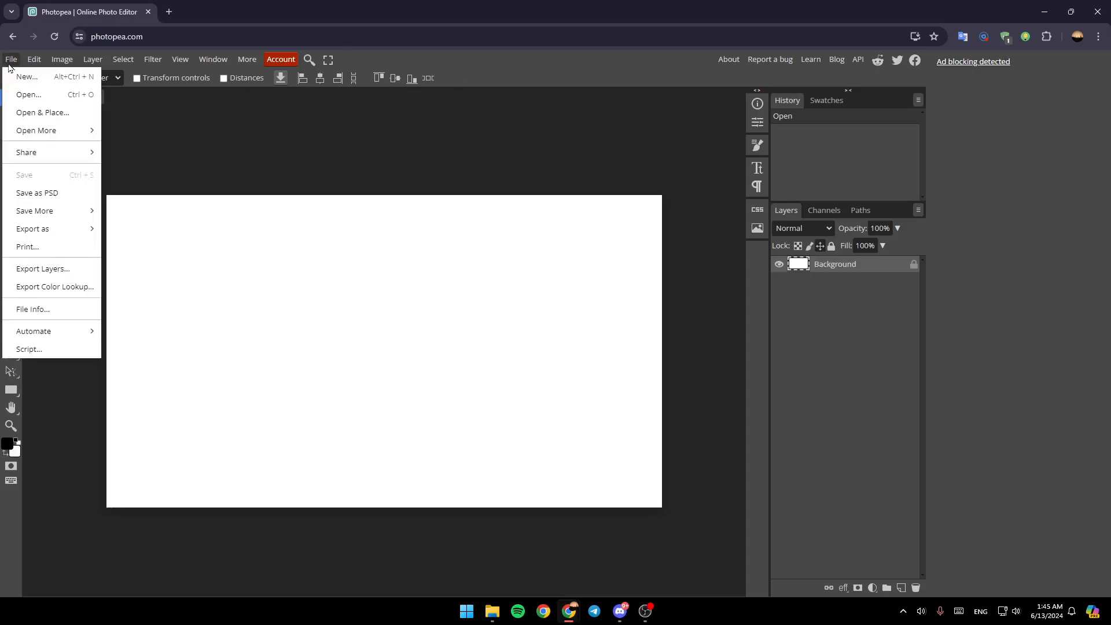
click(29, 94)
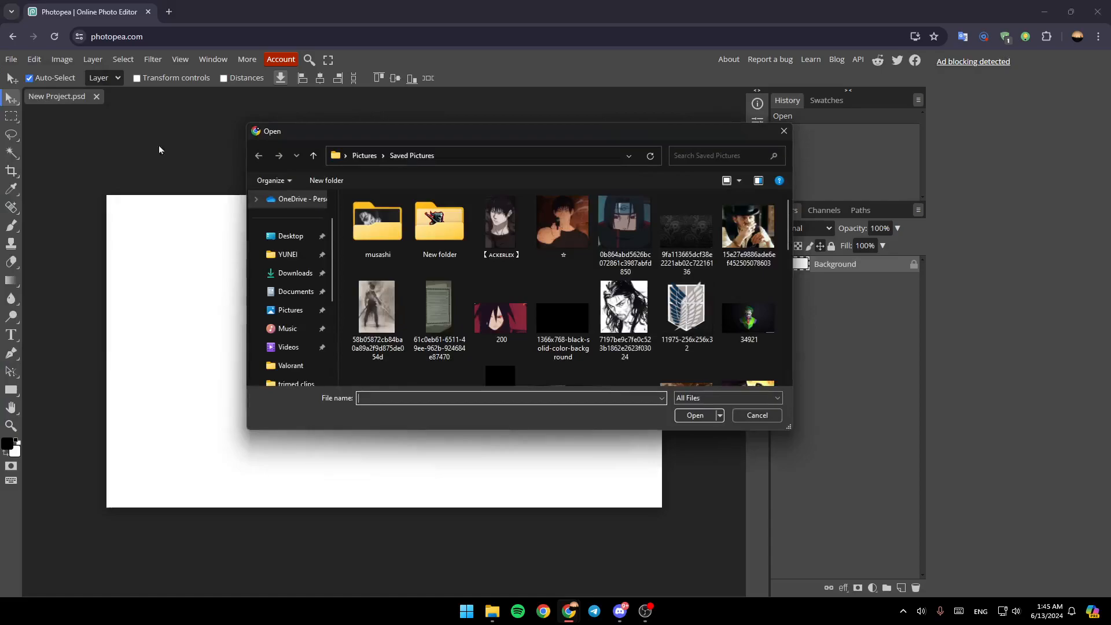
scroll(down, 3)
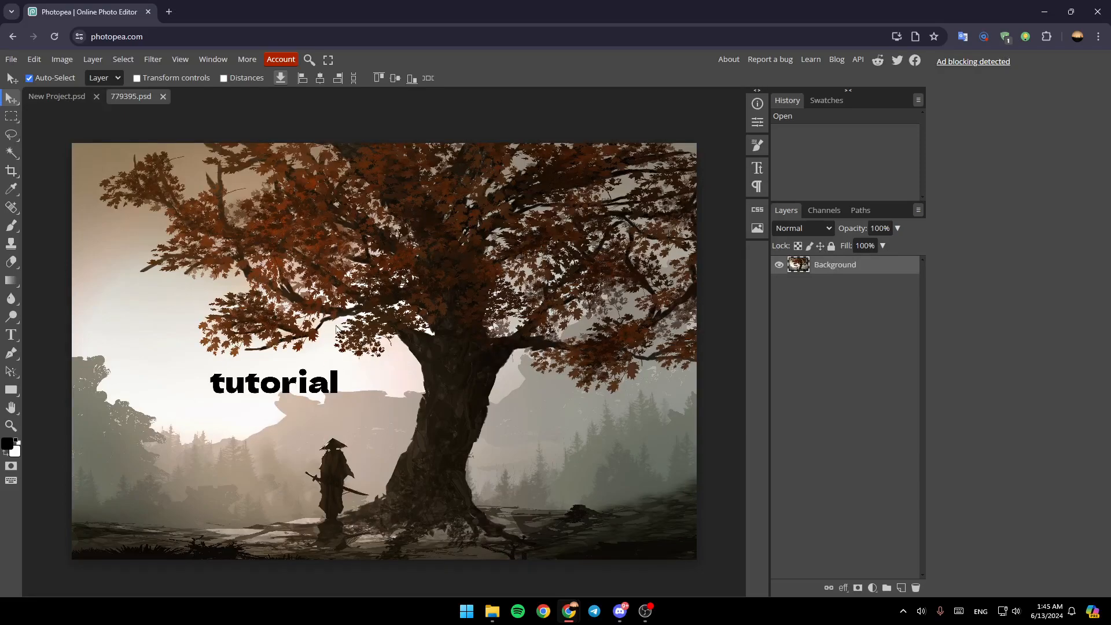
mouse_move(26, 200)
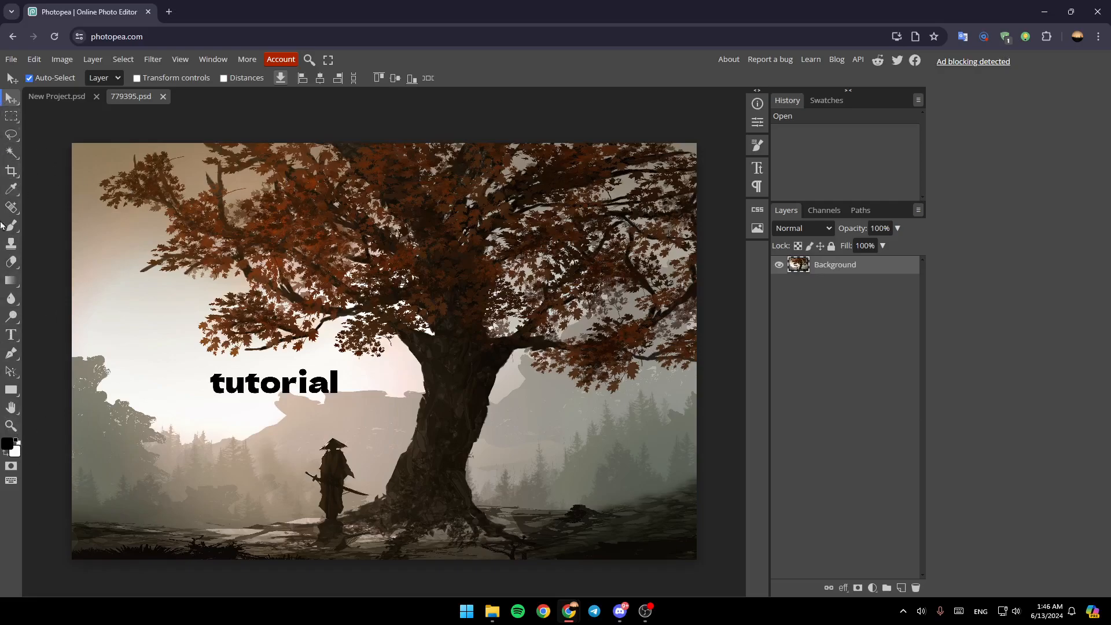
mouse_move(11, 344)
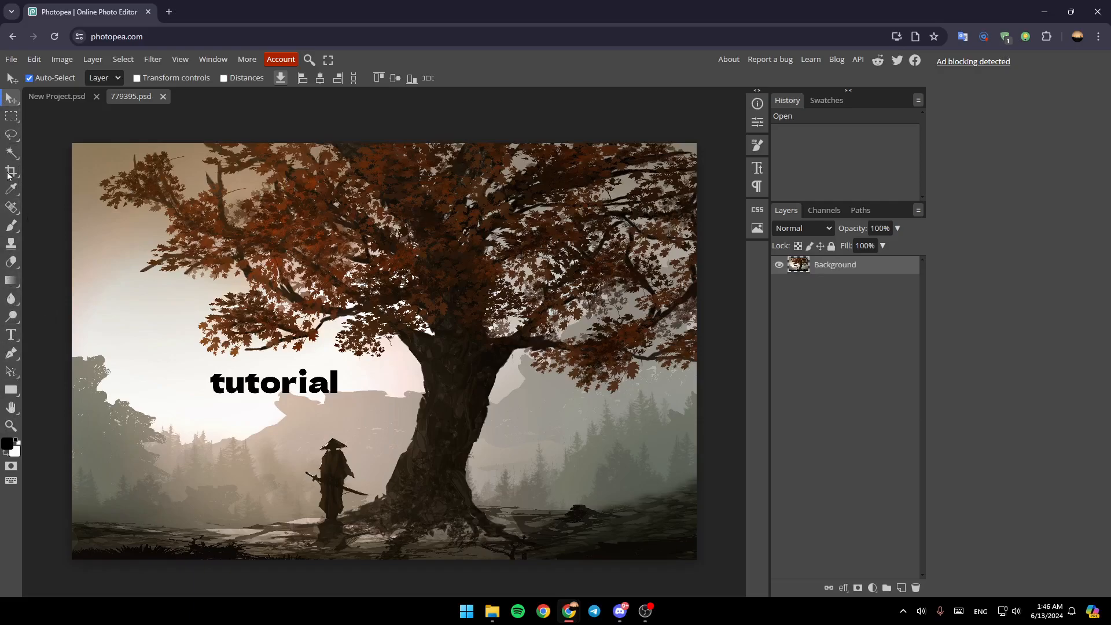
mouse_move(11, 299)
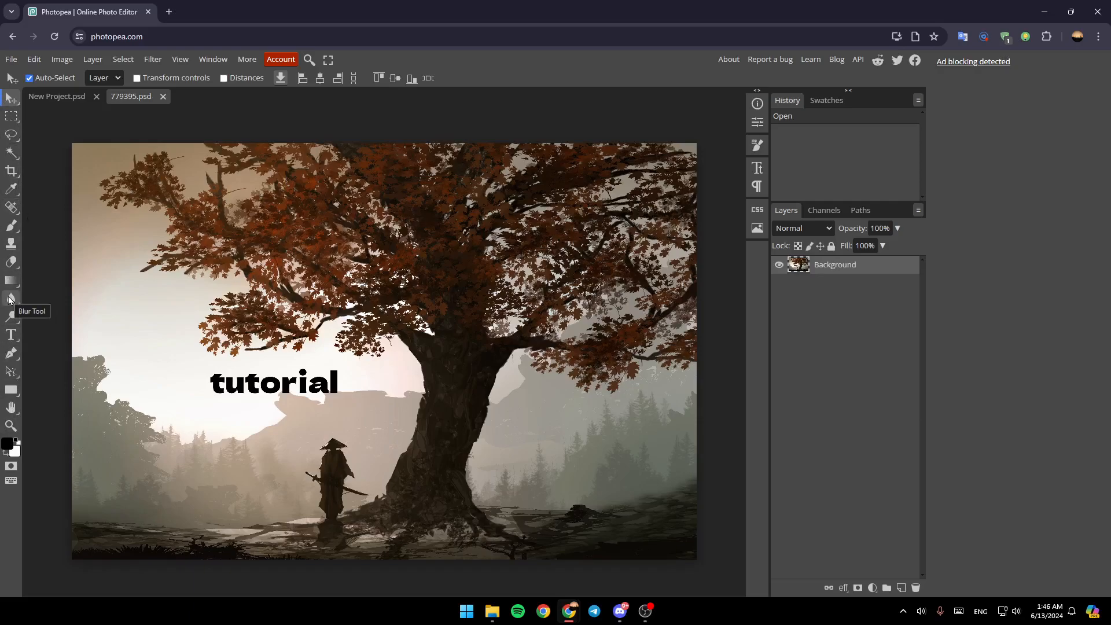
- Activate the Blur tool at 50% strength and browse the Filter menu
click(11, 298)
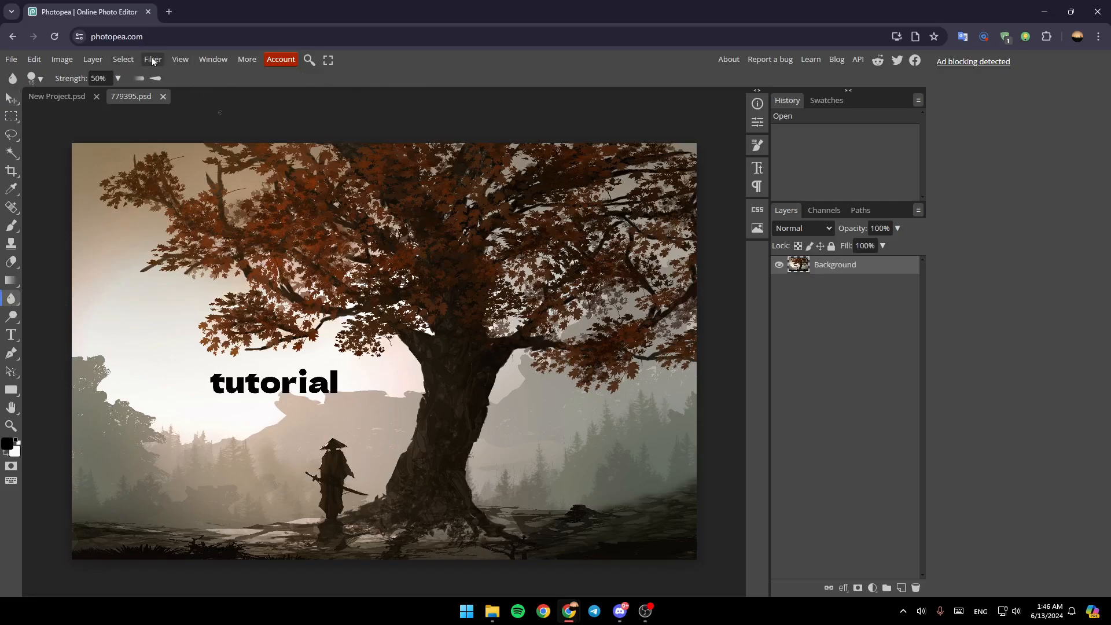
click(153, 59)
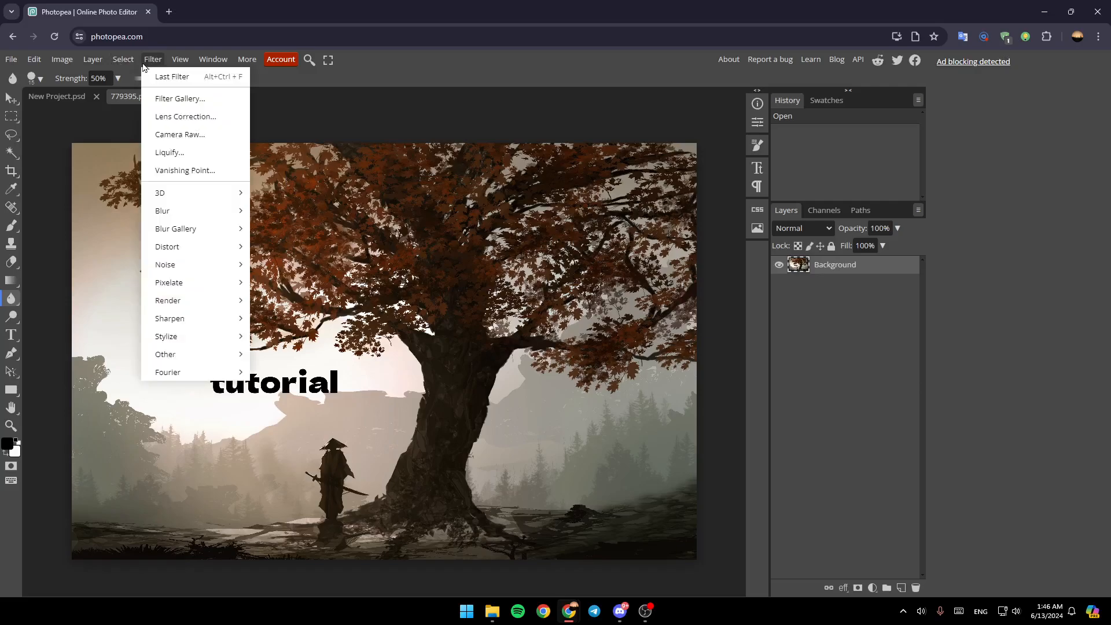
mouse_move(186, 116)
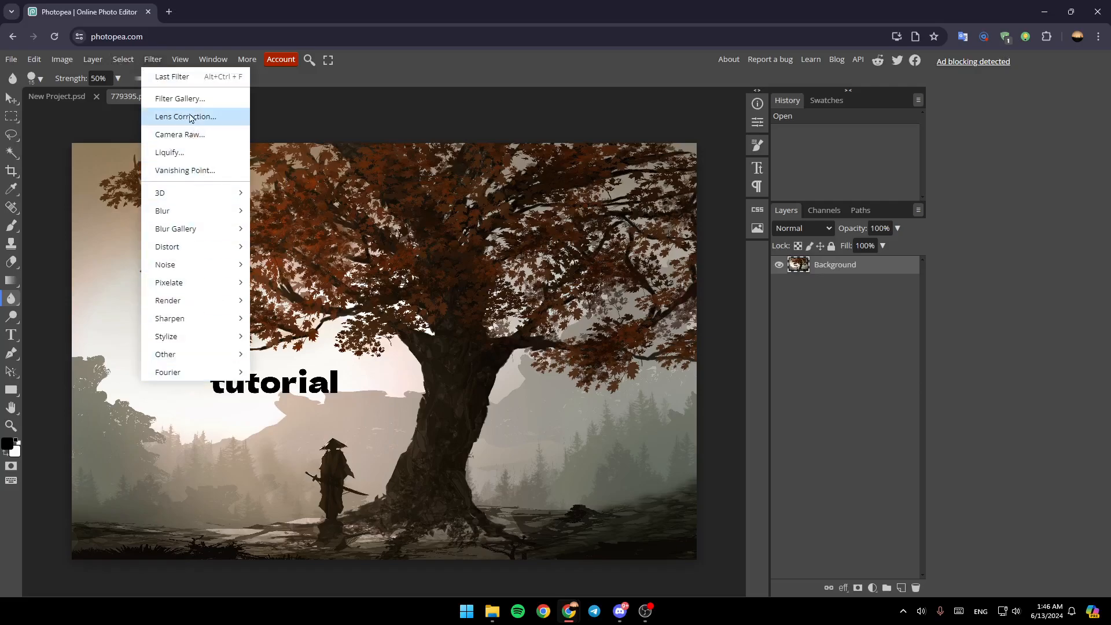
mouse_move(186, 264)
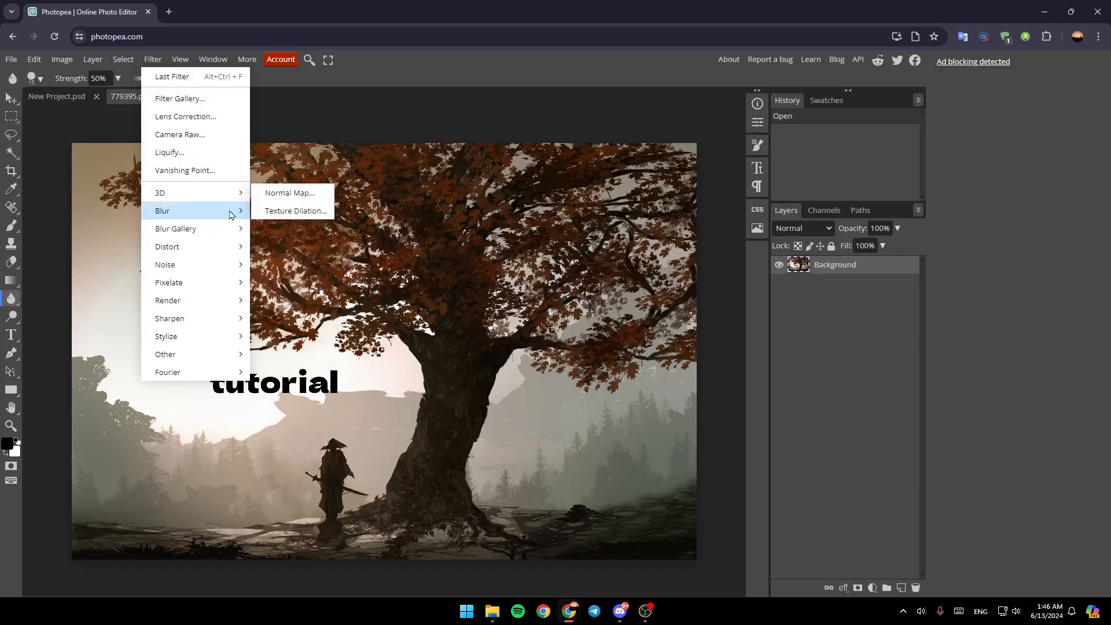
mouse_move(167, 247)
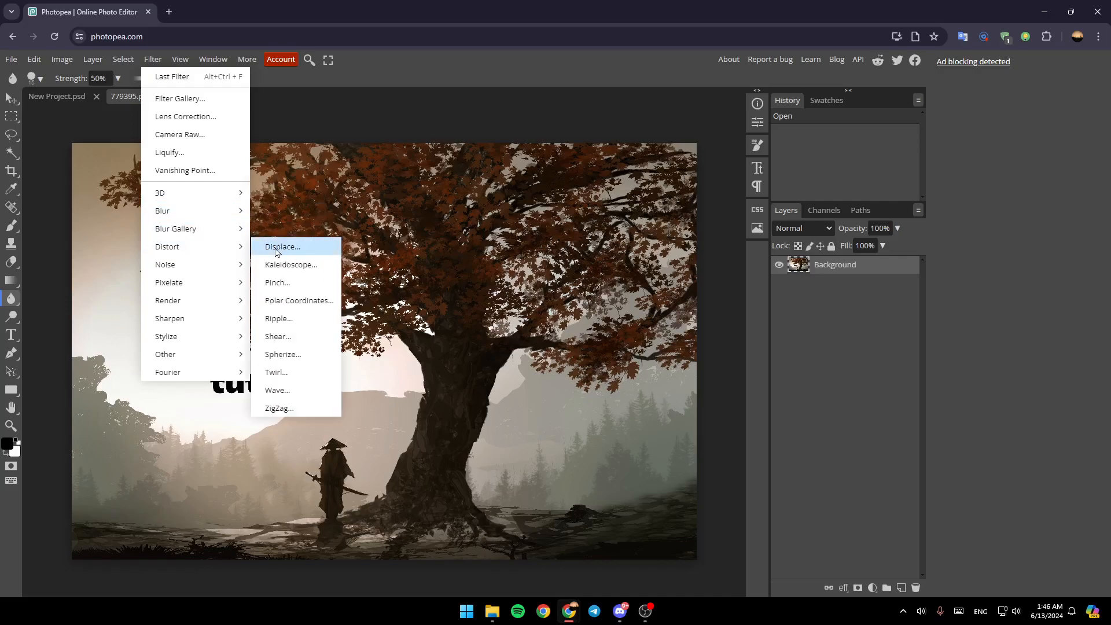
mouse_move(188, 283)
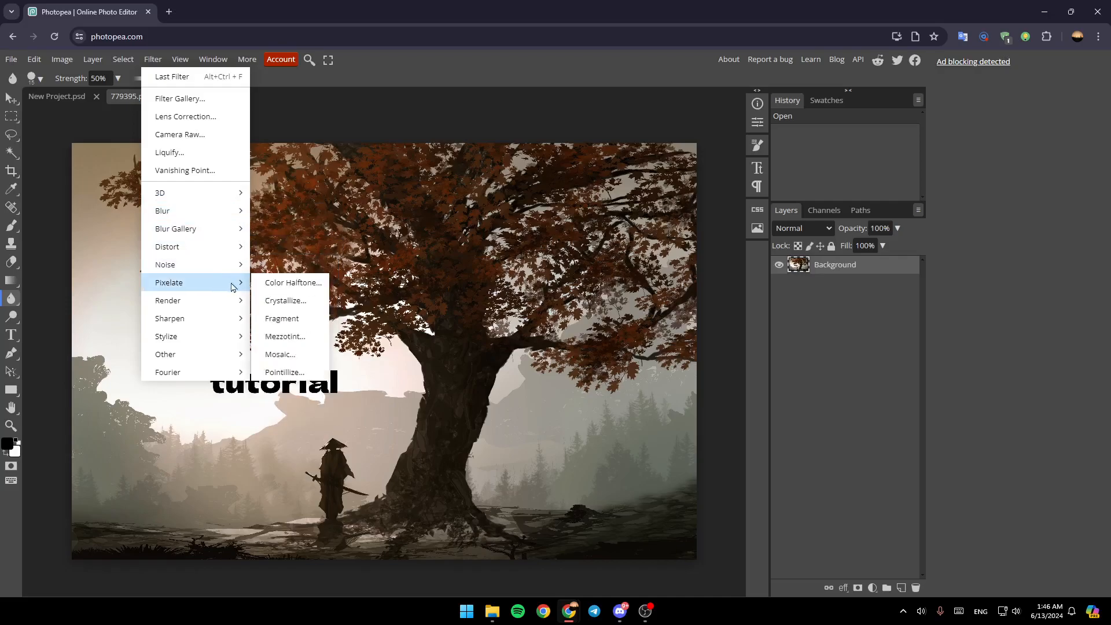
mouse_move(191, 336)
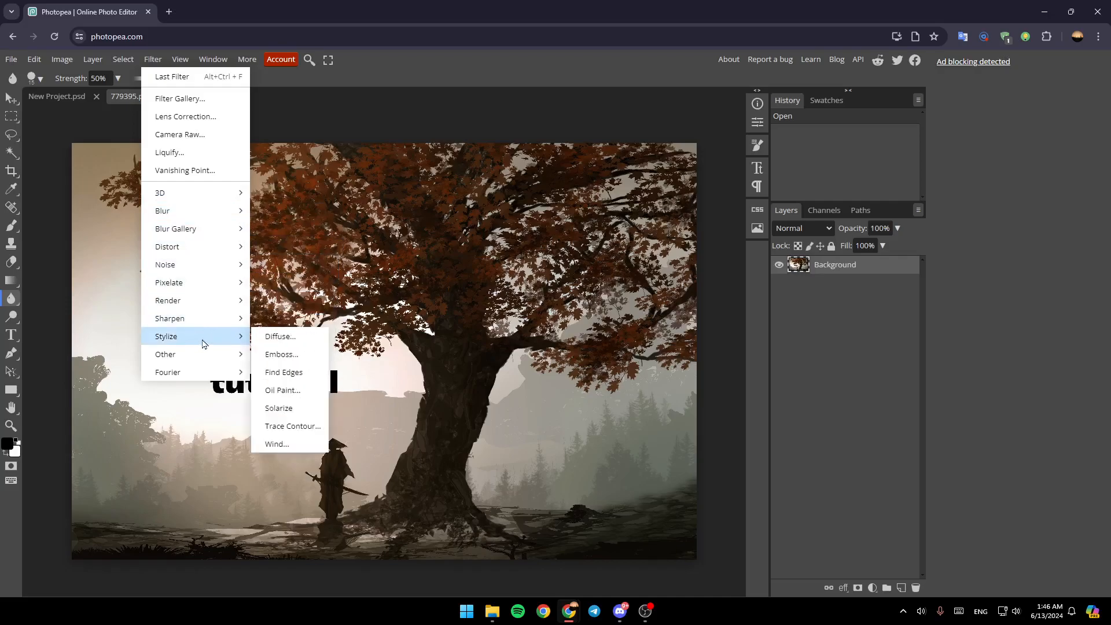
mouse_move(165, 354)
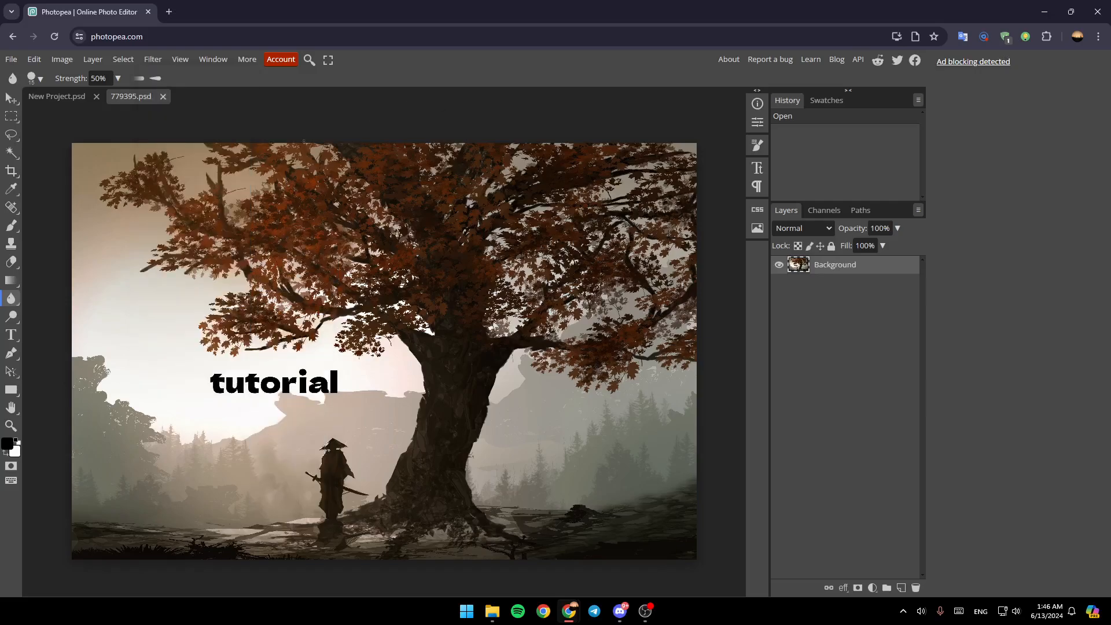
- Bring up the File menu over the samurai image before painting the blur
click(11, 59)
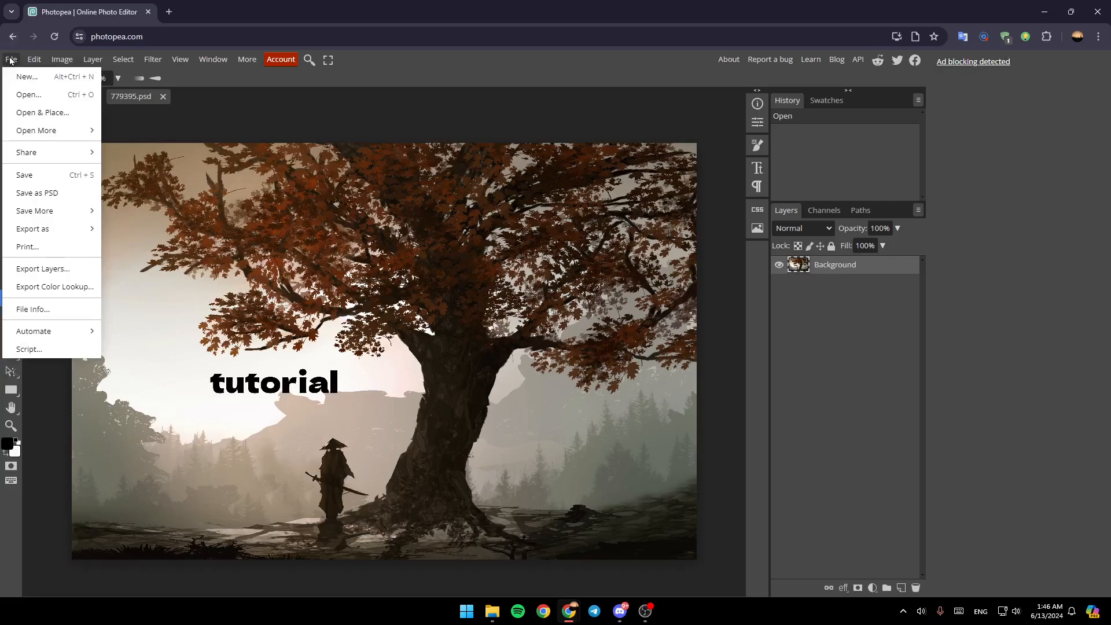
mouse_move(24, 175)
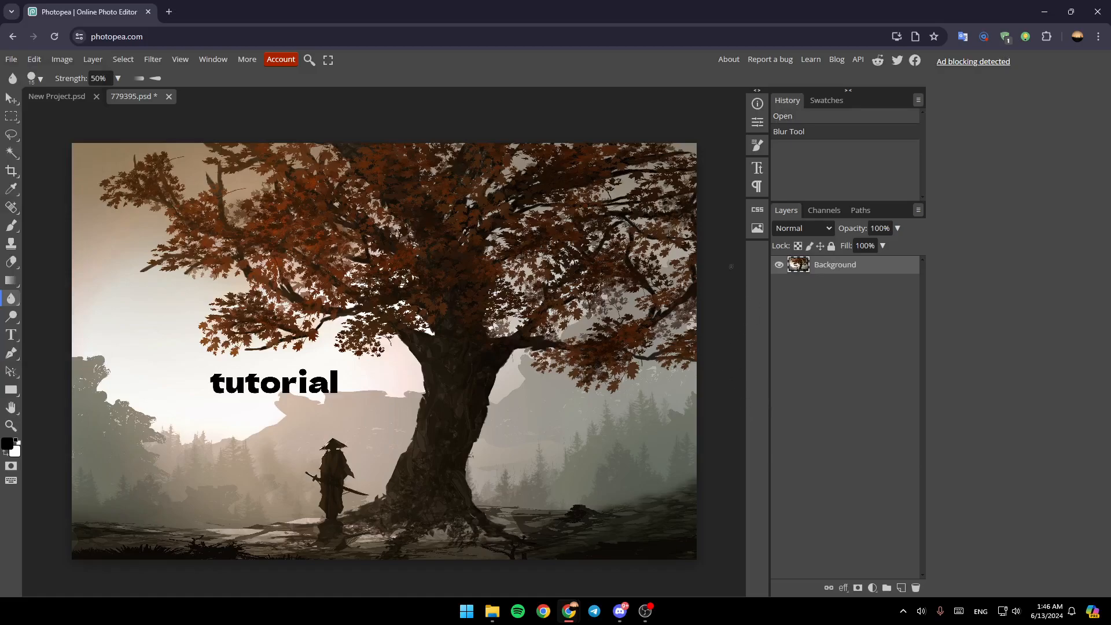
mouse_move(686, 111)
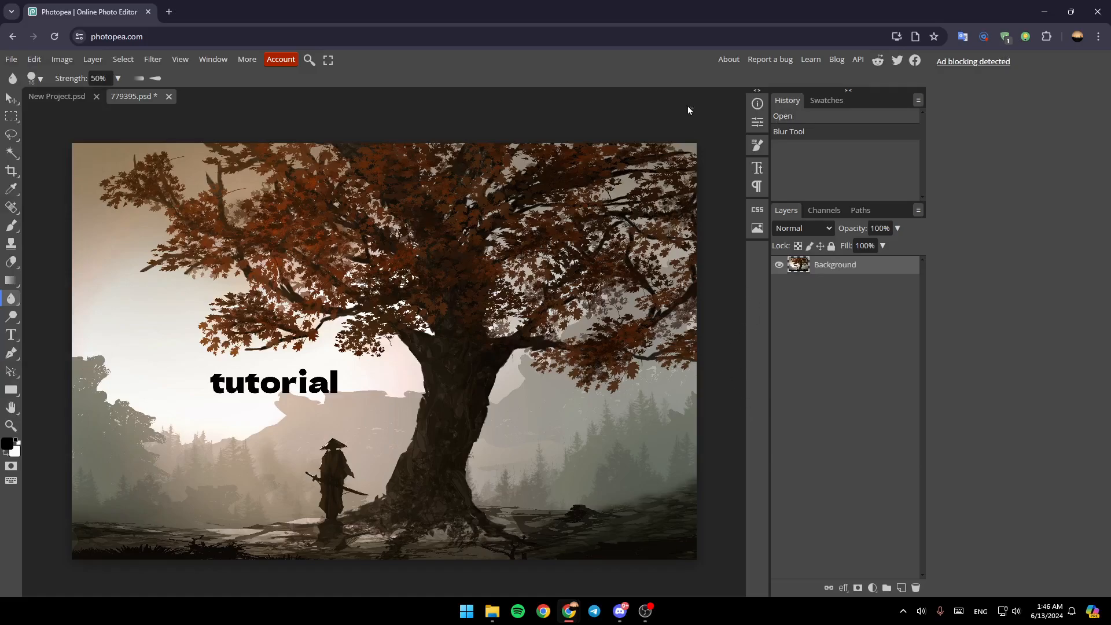